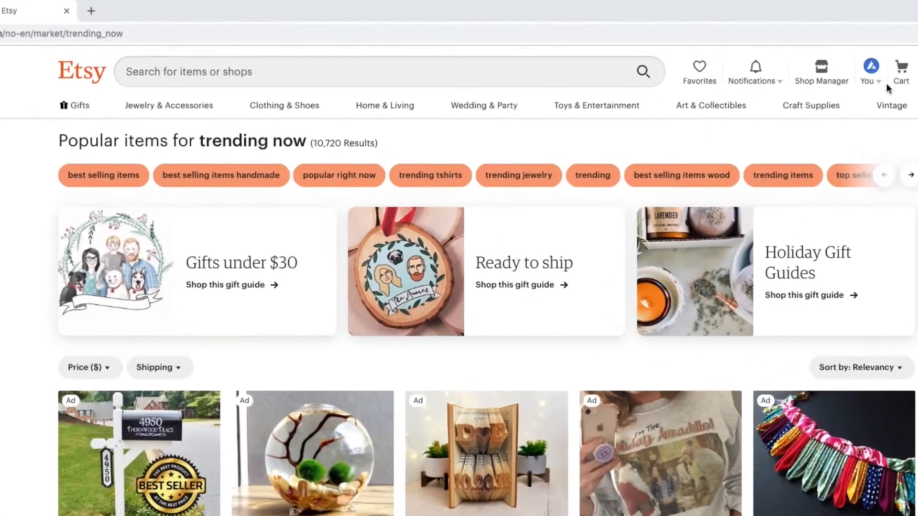
Step: Search Etsy for 'Gold ring' and show the matching listings
text(G)
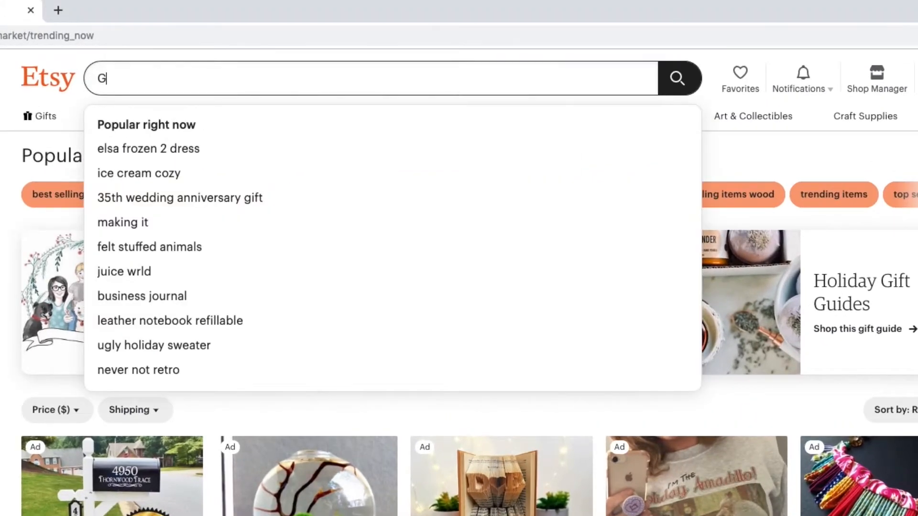
text(old ring)
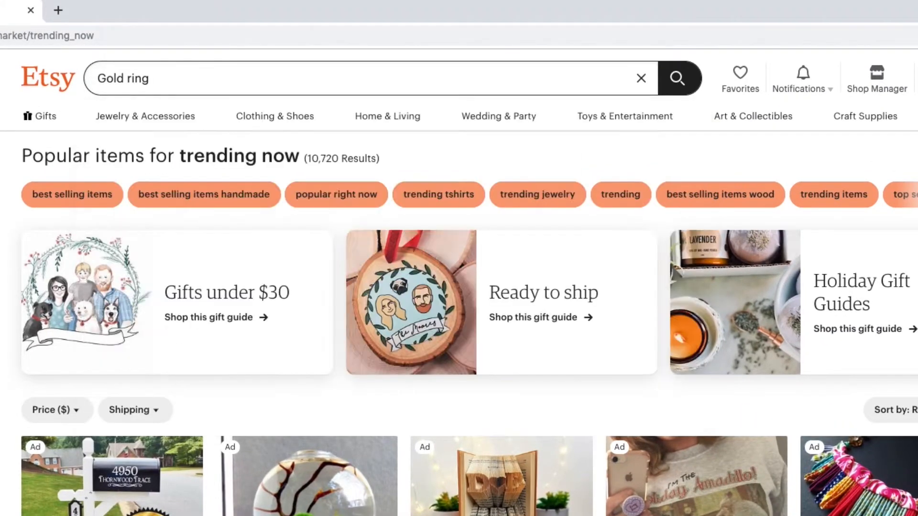
click(677, 77)
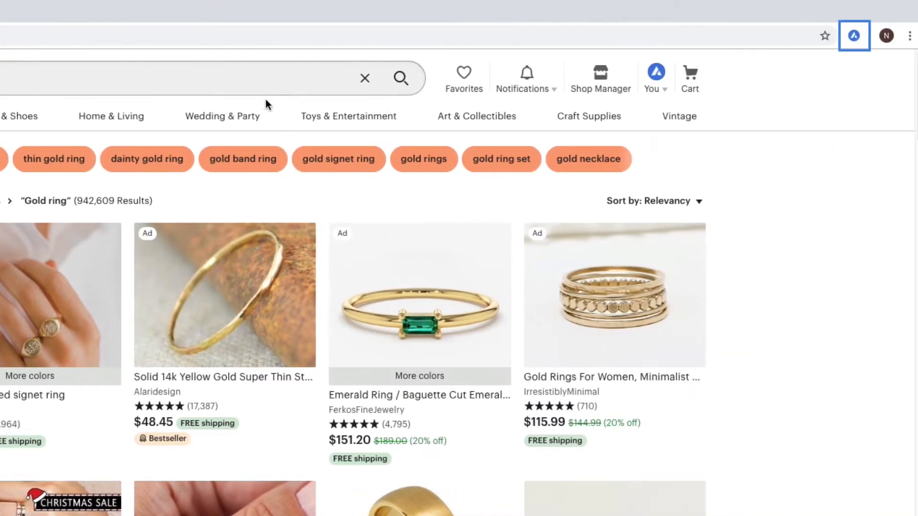
mouse_move(854, 37)
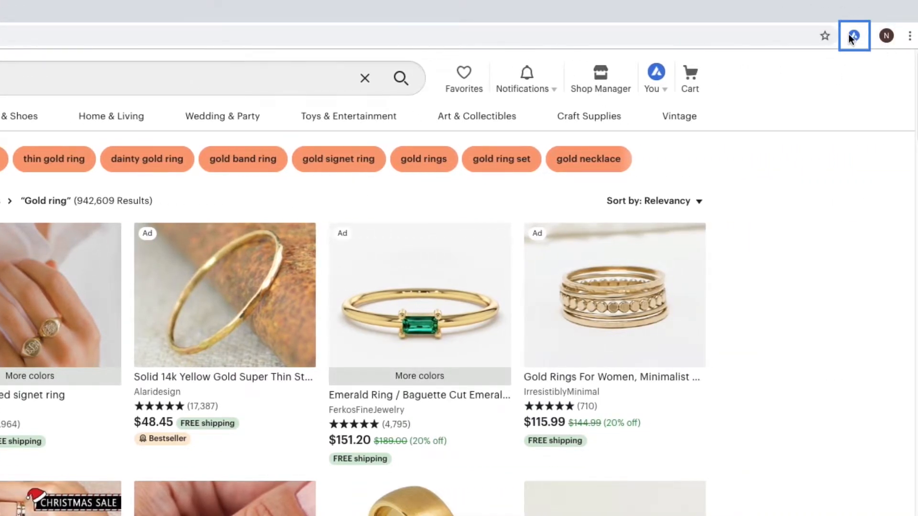
Step: Show the Alura extension's sales analysis table for the gold ring results
click(856, 35)
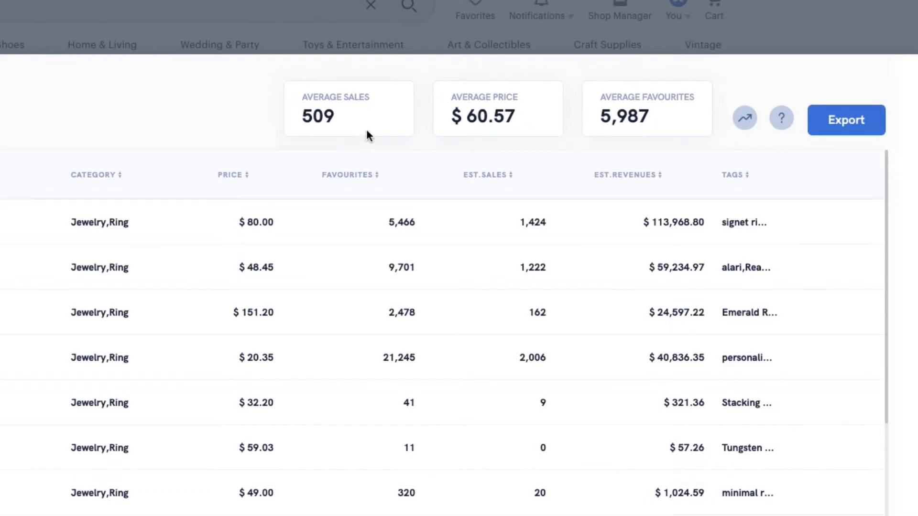
click(348, 108)
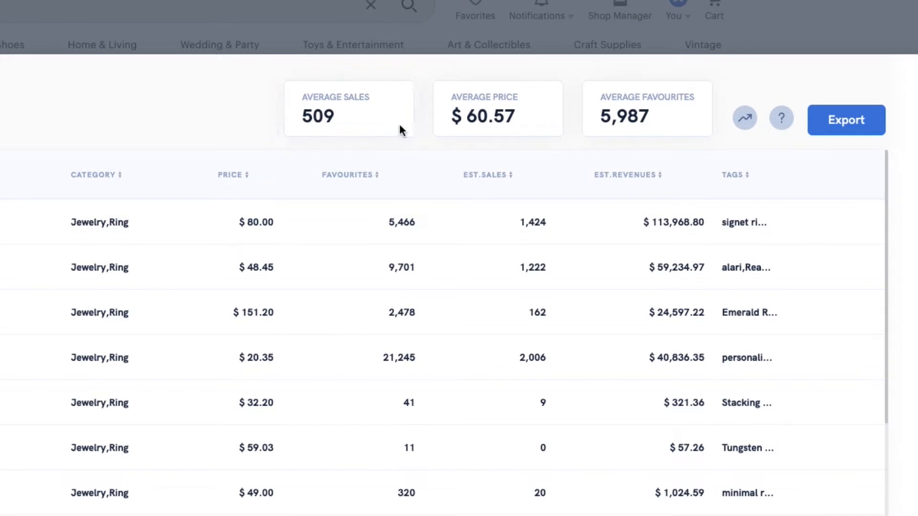
click(496, 109)
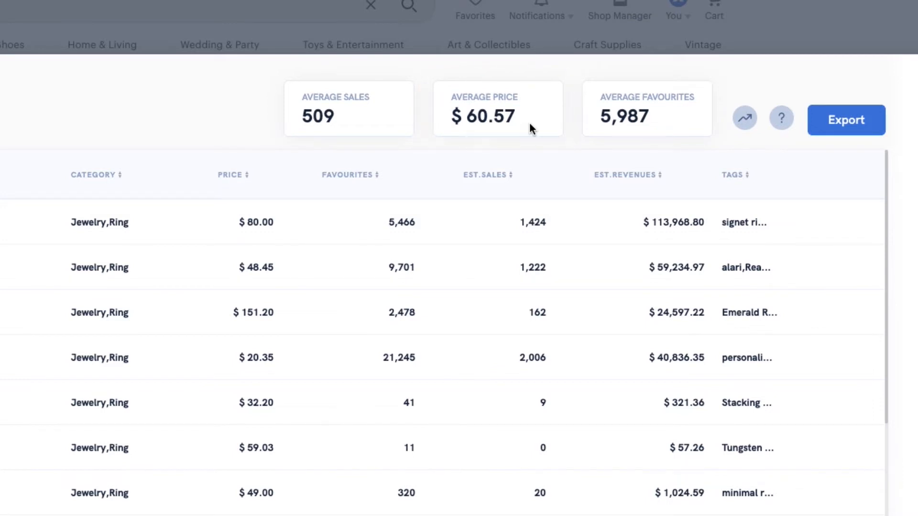
click(646, 108)
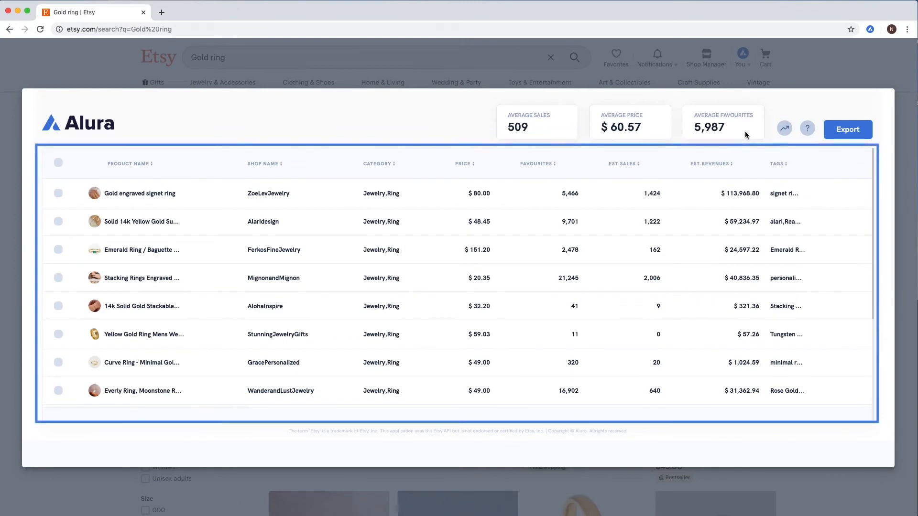
mouse_move(108, 139)
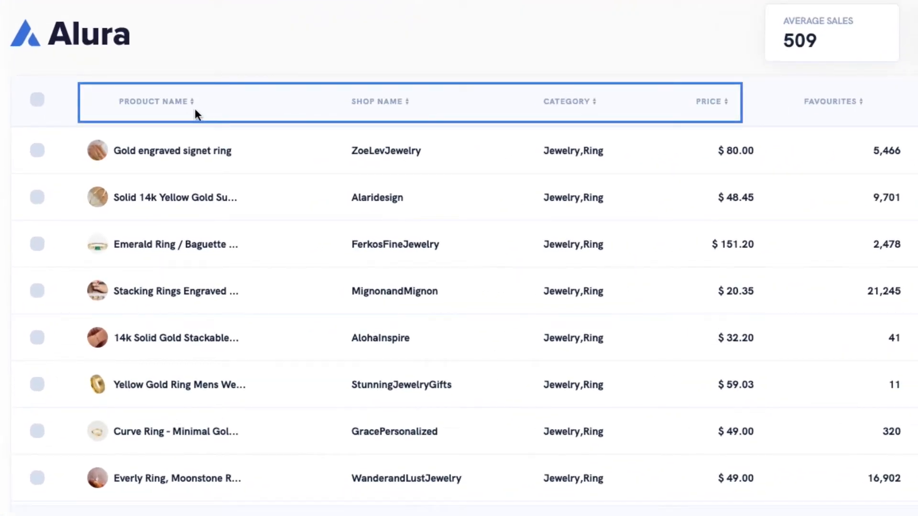
mouse_move(573, 113)
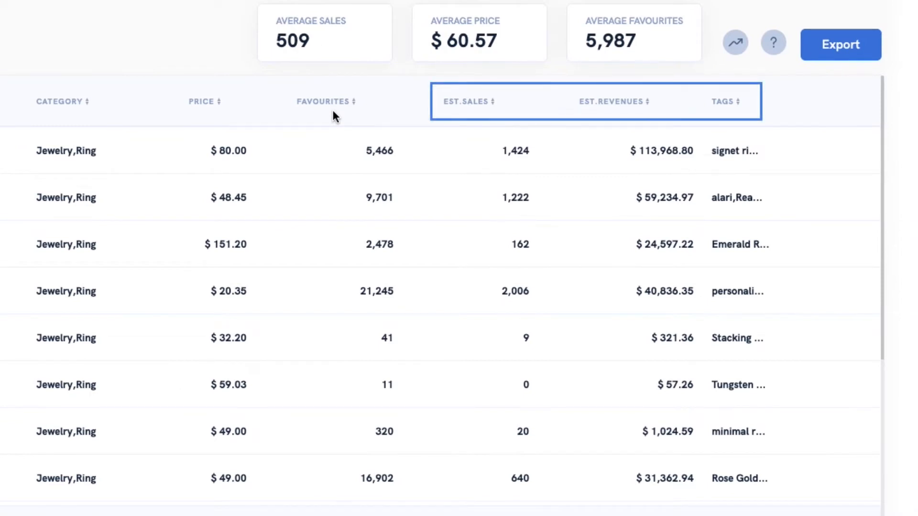
mouse_move(439, 115)
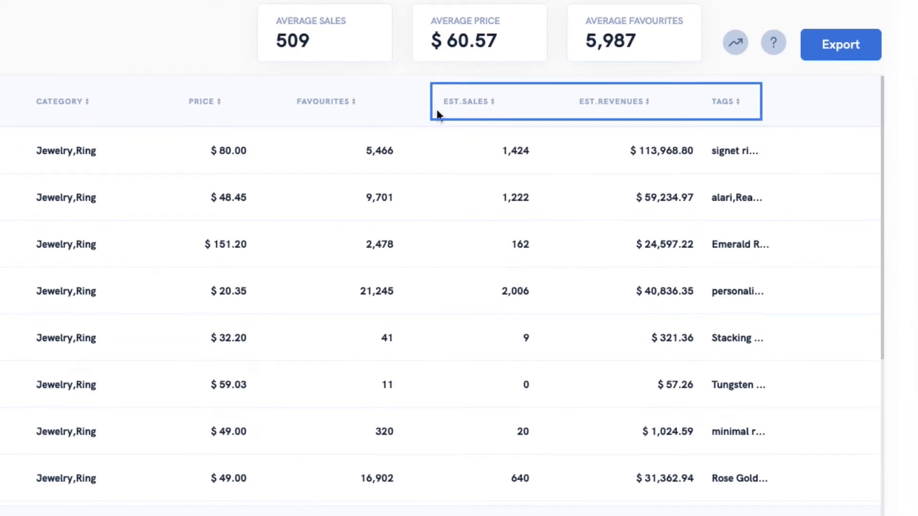
mouse_move(606, 124)
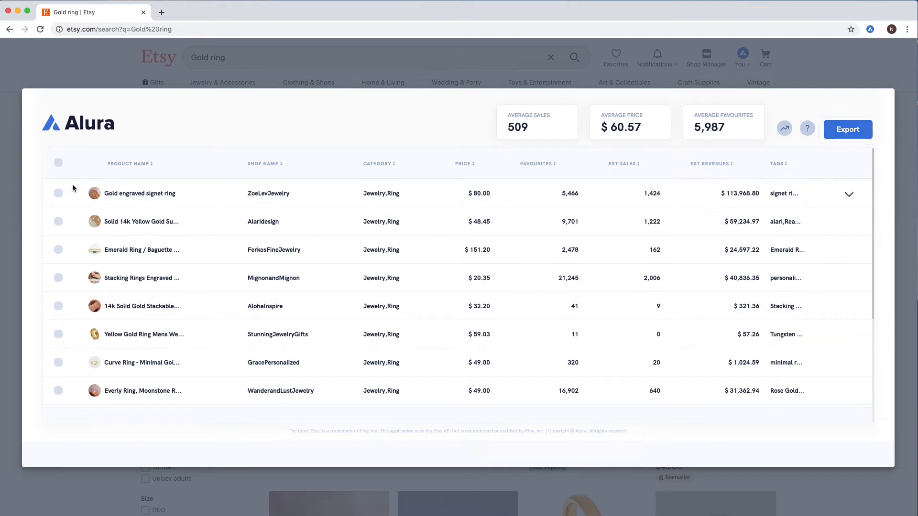
Step: Tick a few gold ring listing rows, then clear the selection again
click(59, 221)
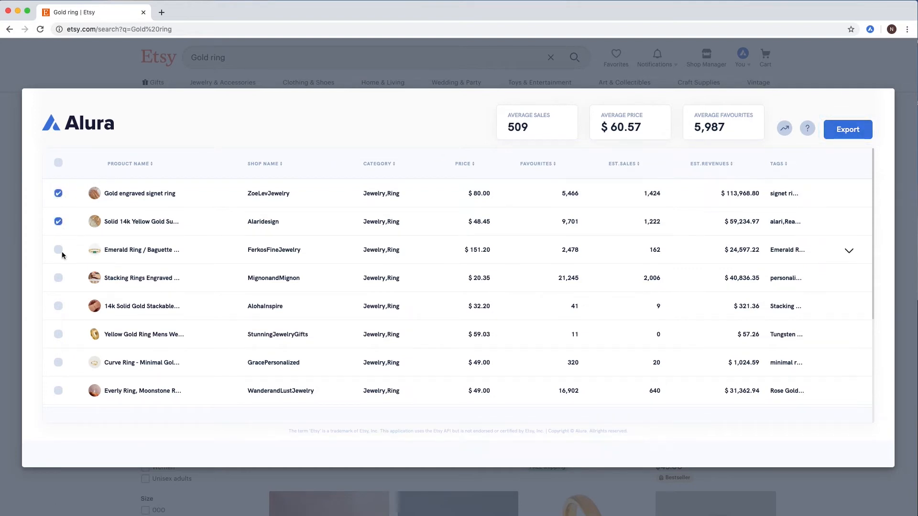
click(58, 250)
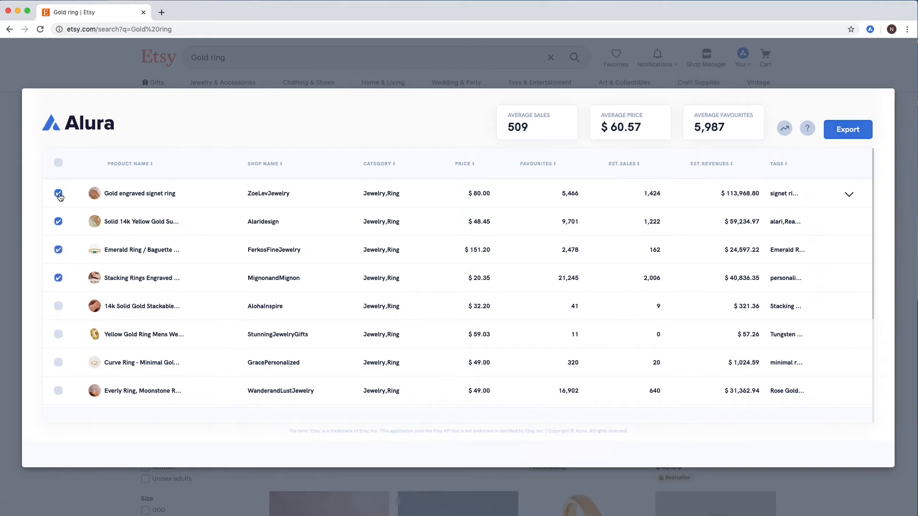
click(59, 164)
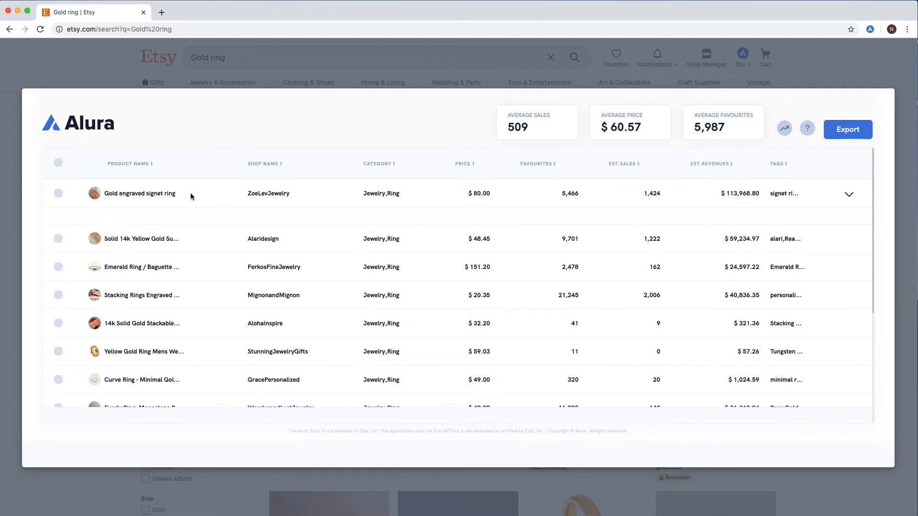
Step: Expand the Gold engraved signet ring listing and copy all its tags to the clipboard
click(849, 194)
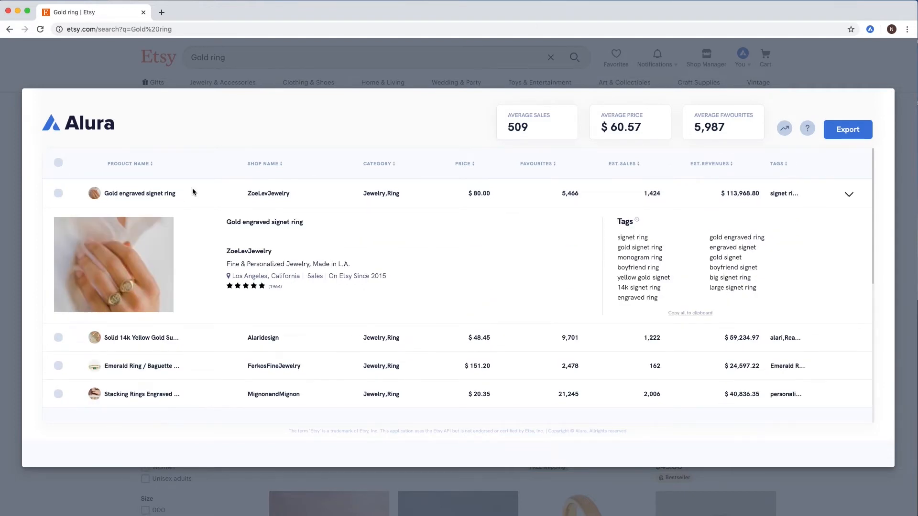
mouse_move(294, 236)
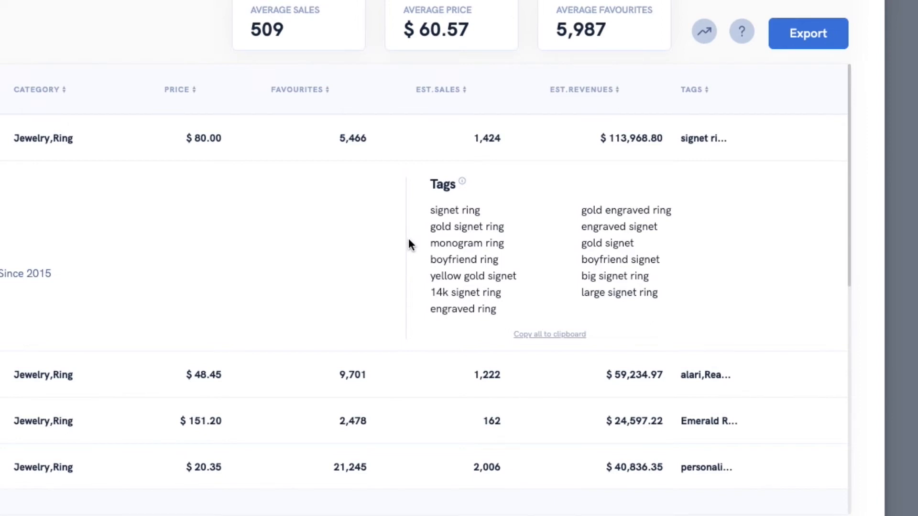
click(625, 210)
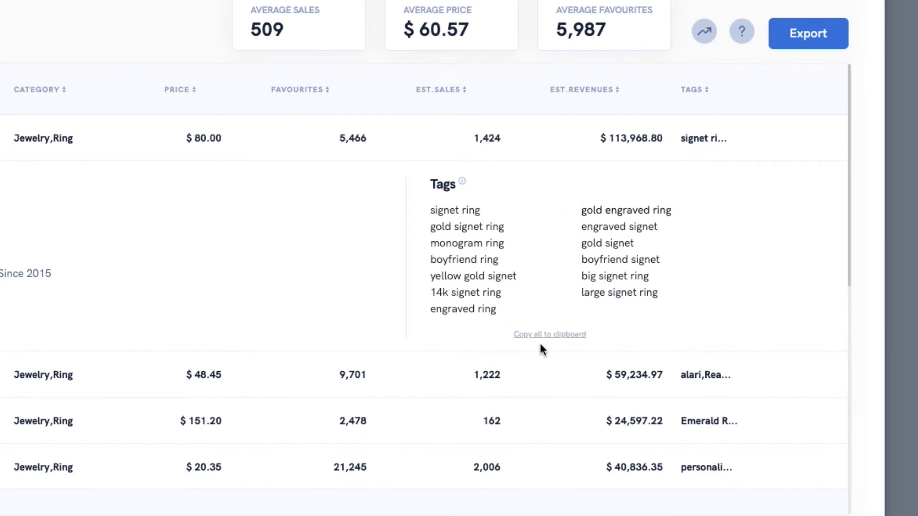
click(548, 333)
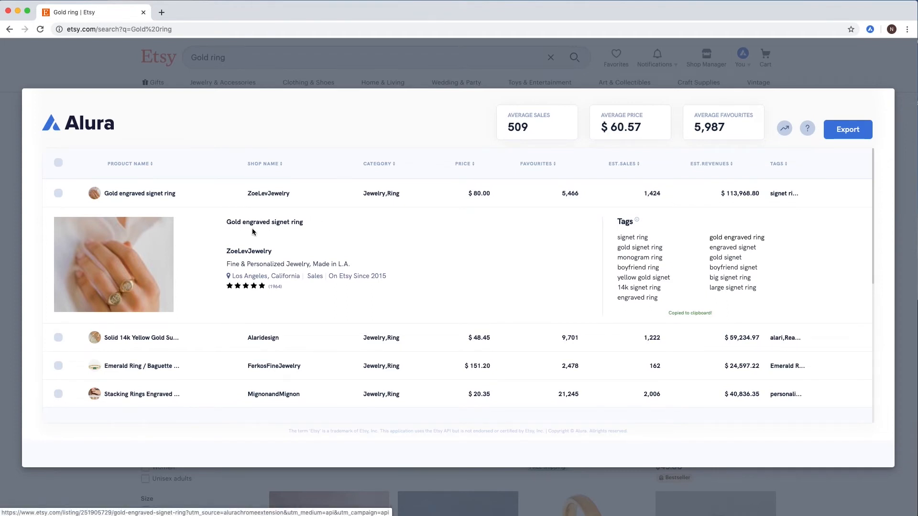
mouse_move(262, 226)
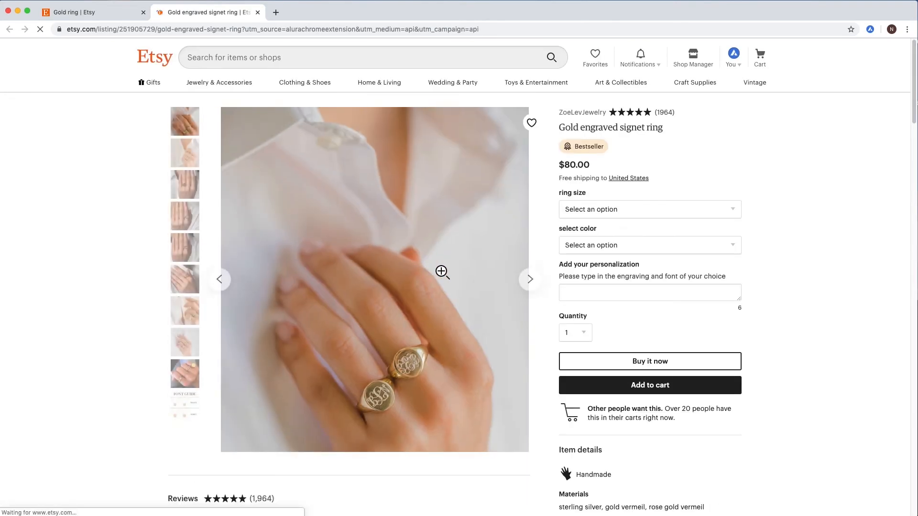
click(529, 280)
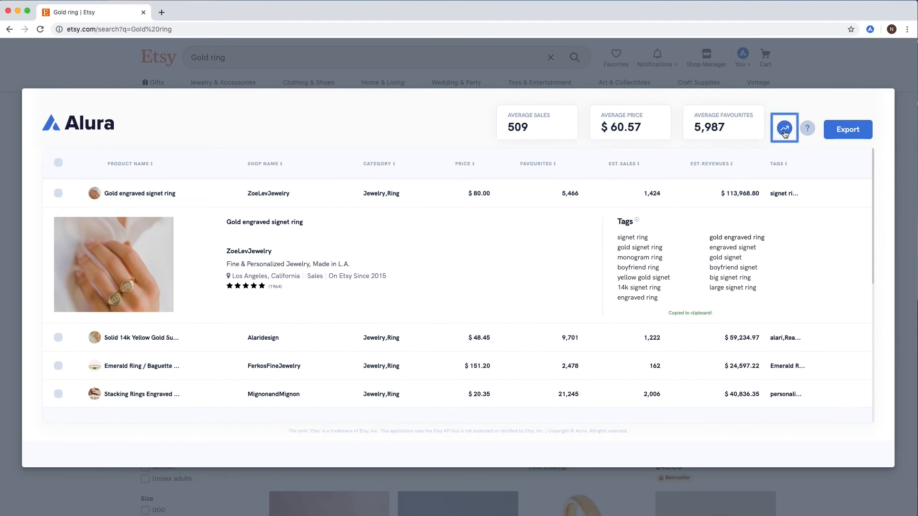
click(784, 128)
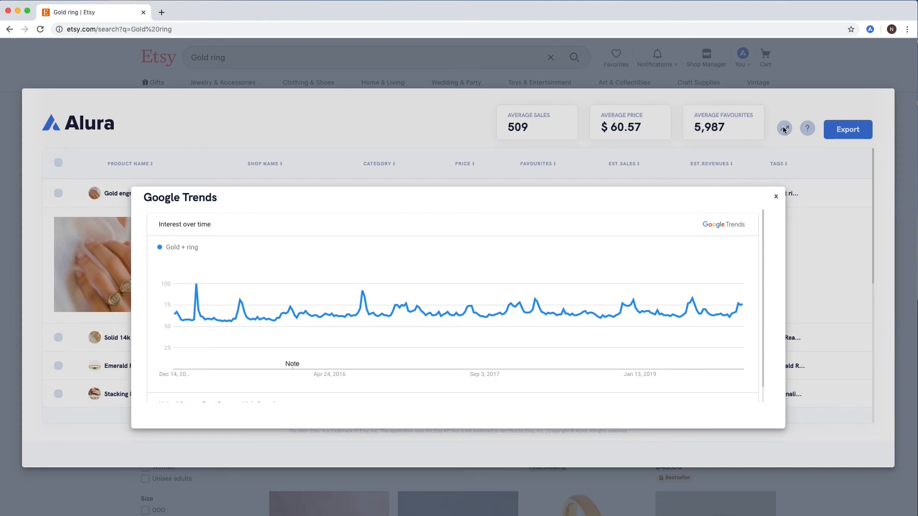
mouse_move(784, 130)
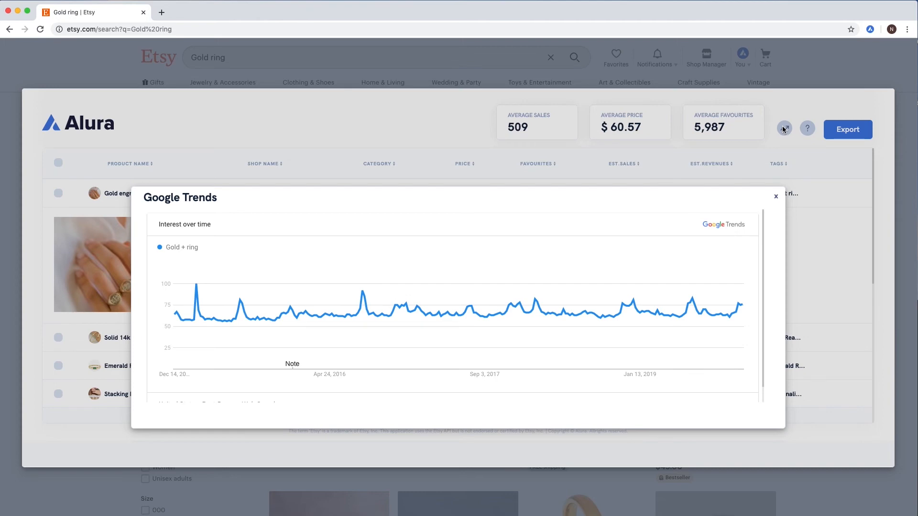
click(775, 196)
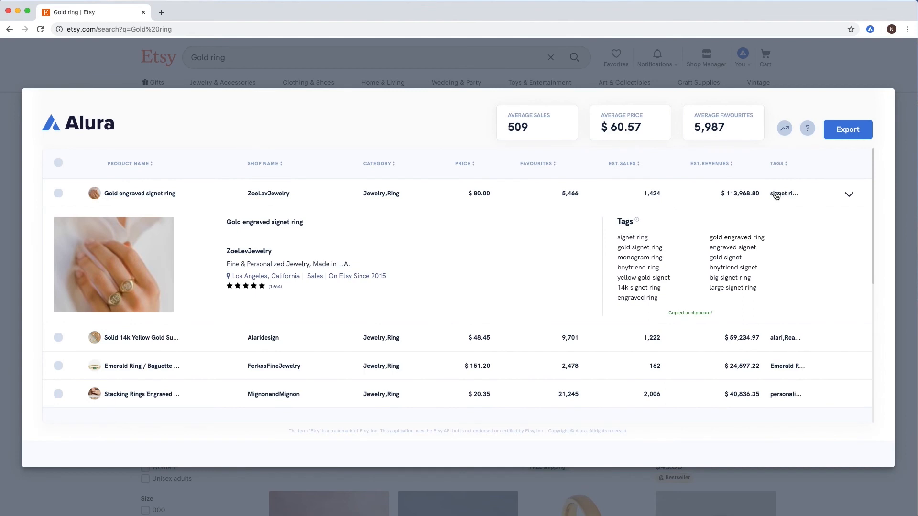
mouse_move(706, 199)
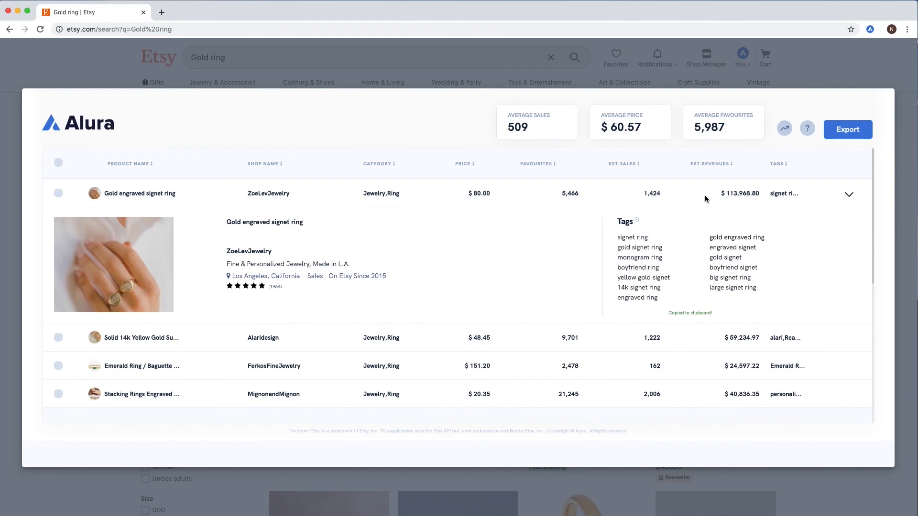